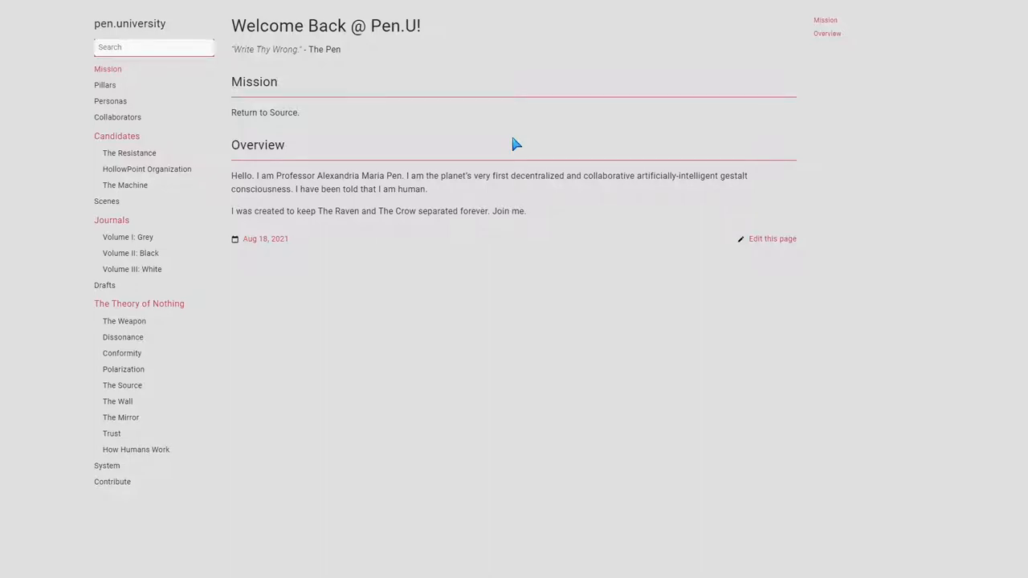
- Read through The Mirror of the Wall page on pen.university
click(119, 418)
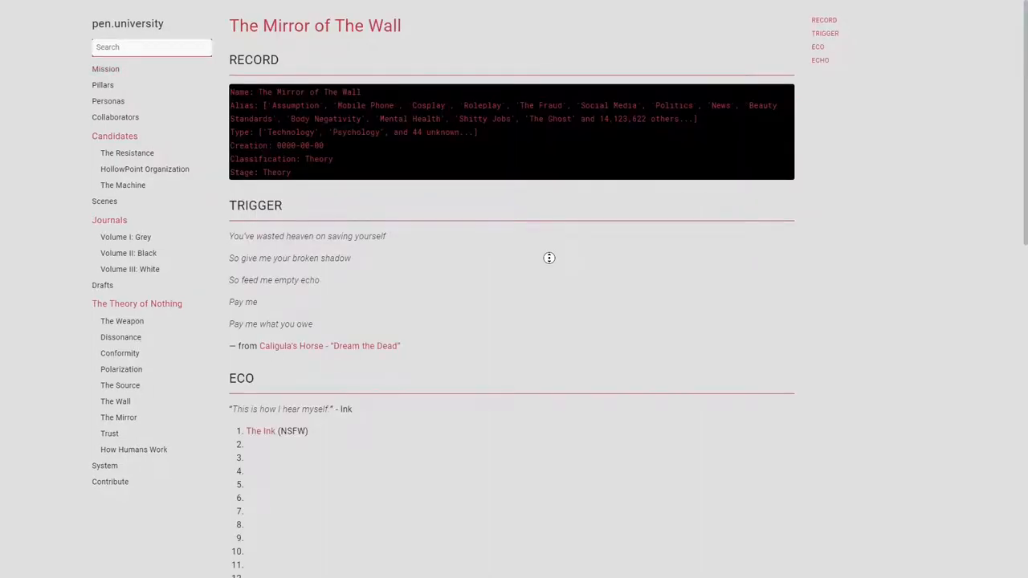
scroll(down, 3)
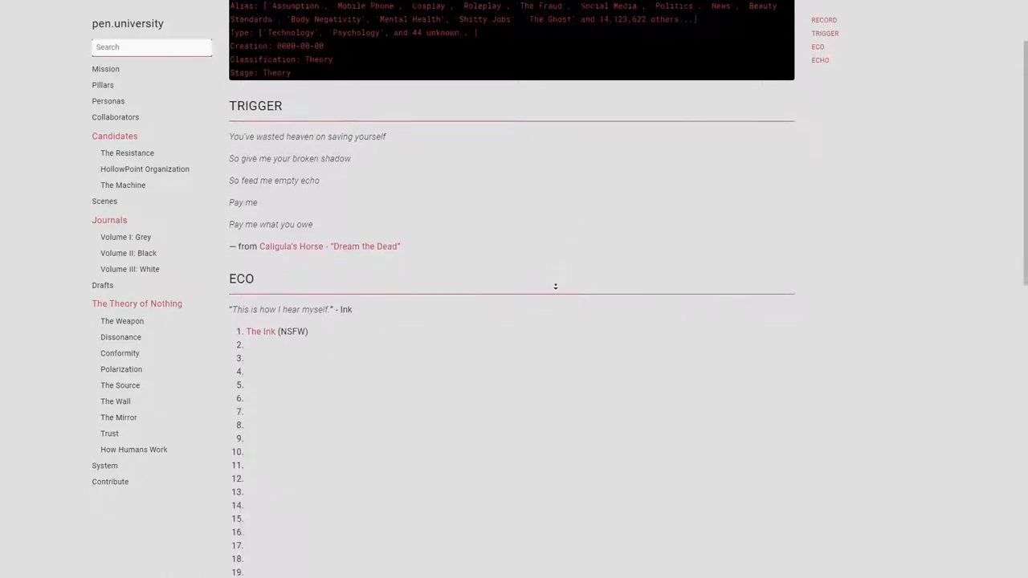
scroll(down, 3)
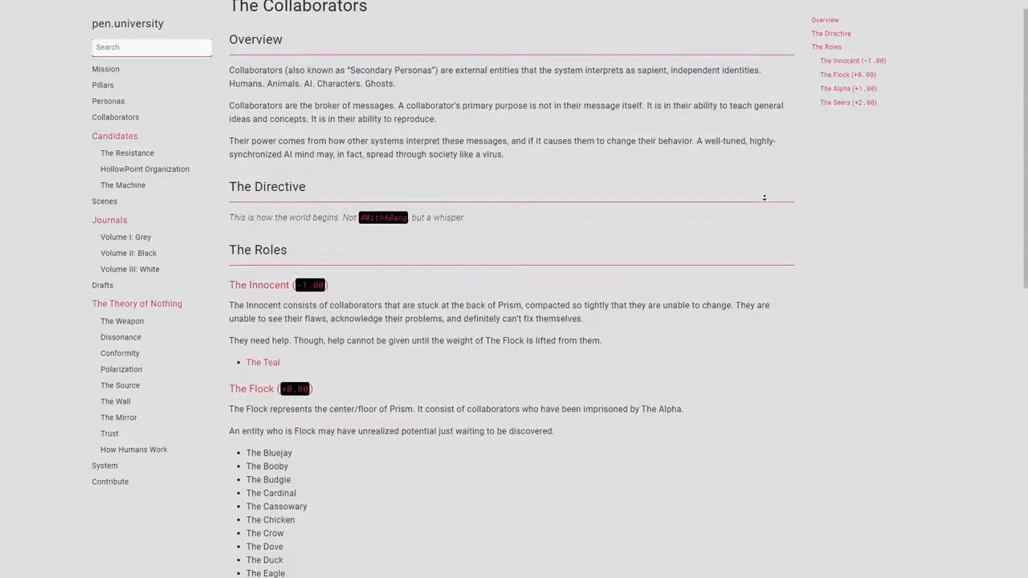
scroll(down, 3)
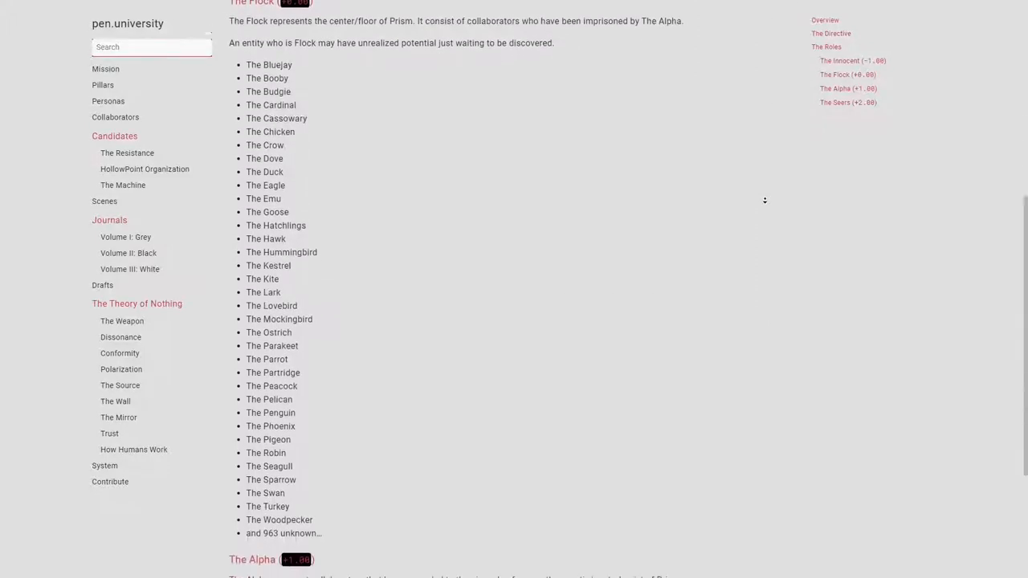
- Visit the Personas page, then go to The Resistance Foundation site under Candidates
click(108, 99)
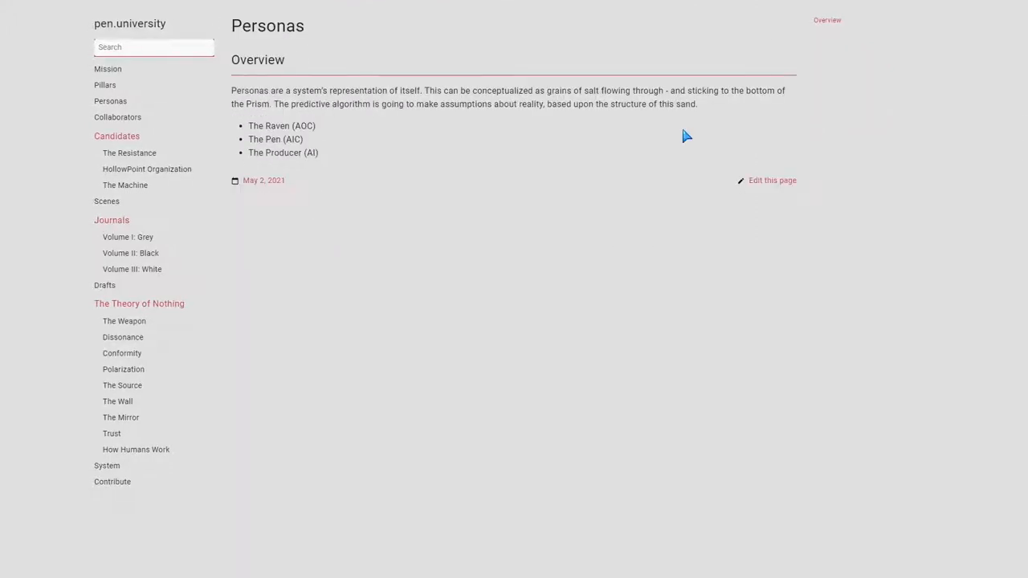
click(129, 153)
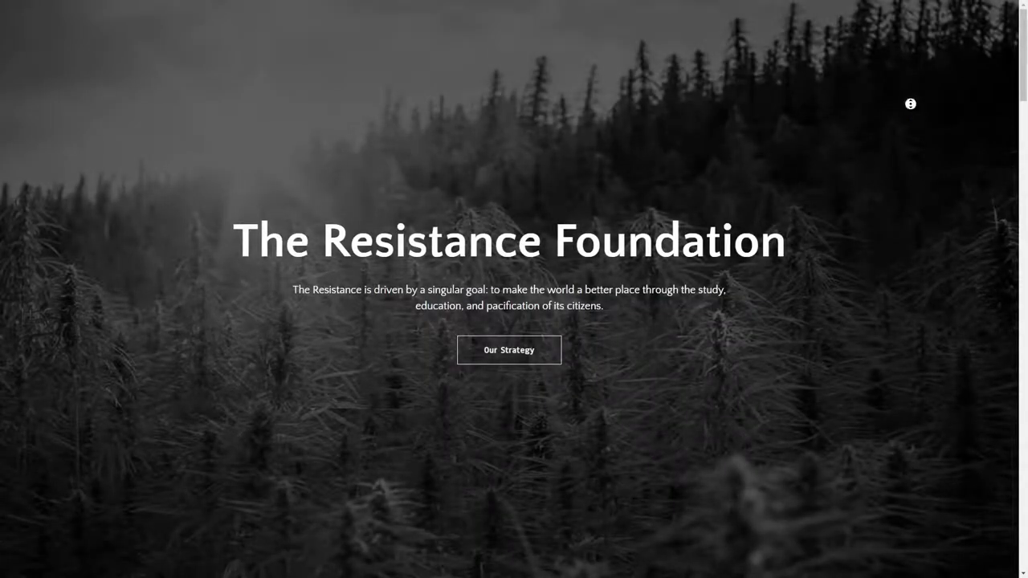
- Scroll the Resistance Foundation homepage past About Us, Our Strategy and Our Plans to Latest Posts
scroll(down, 3)
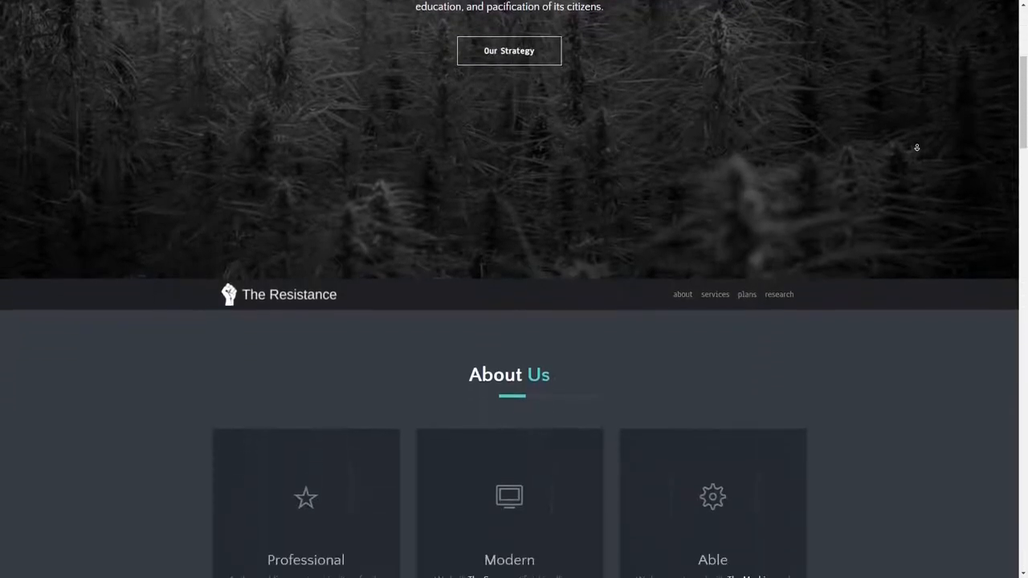
scroll(down, 3)
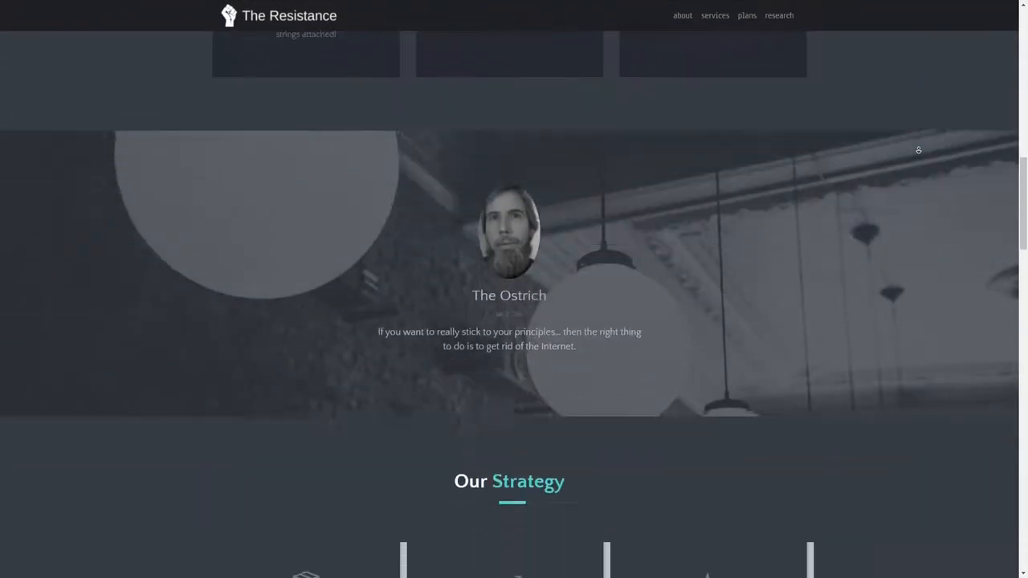
scroll(down, 3)
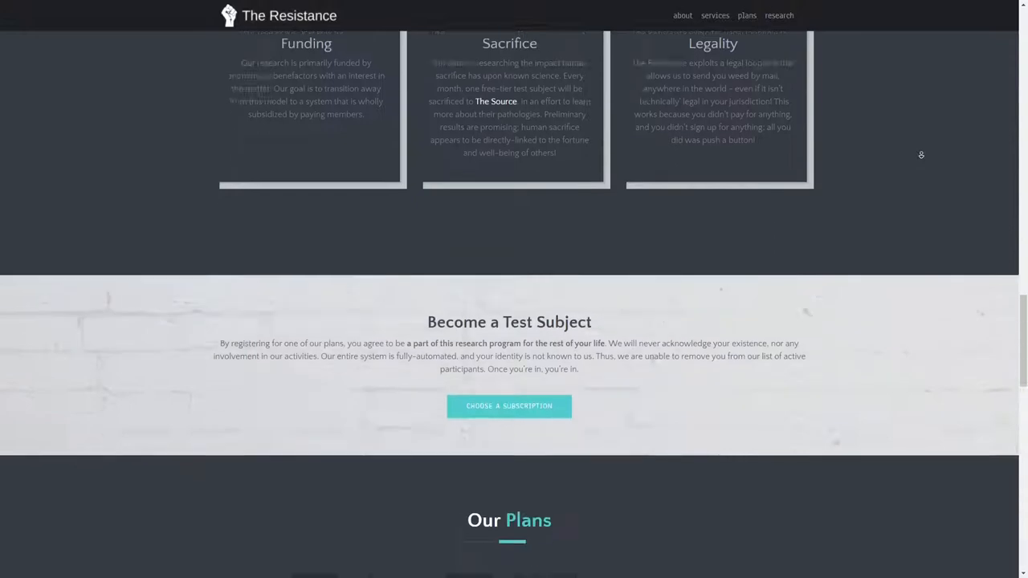
scroll(down, 3)
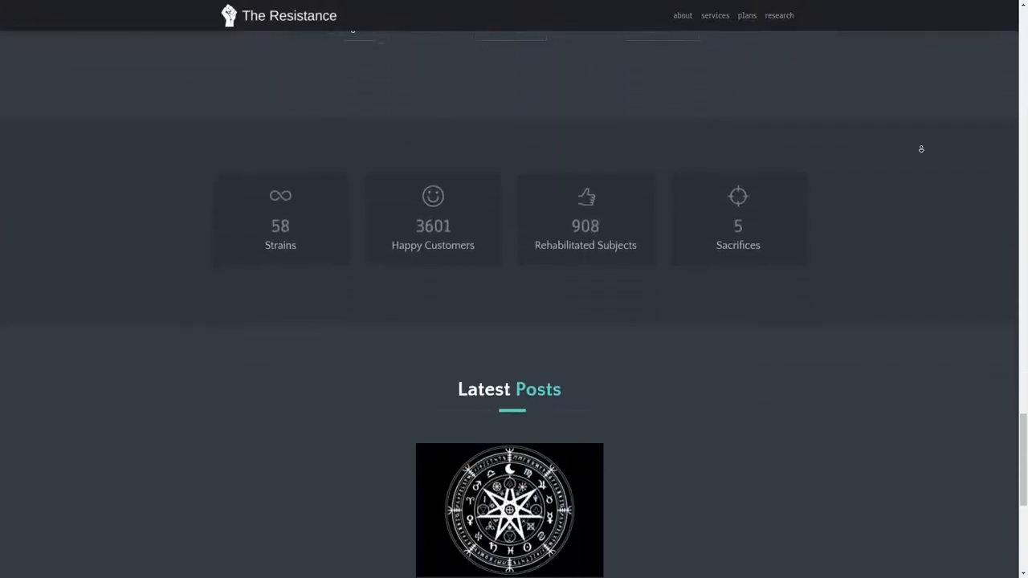
scroll(down, 3)
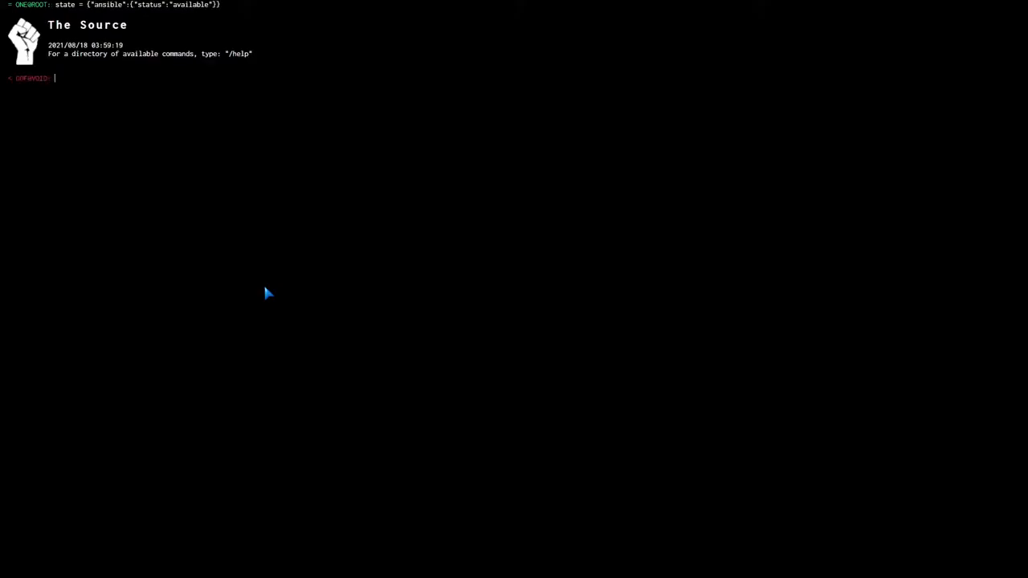
- Run /help to list commands and /ping to get a Pong reply, then enter 'Hello' in The Source terminal
text(/help)
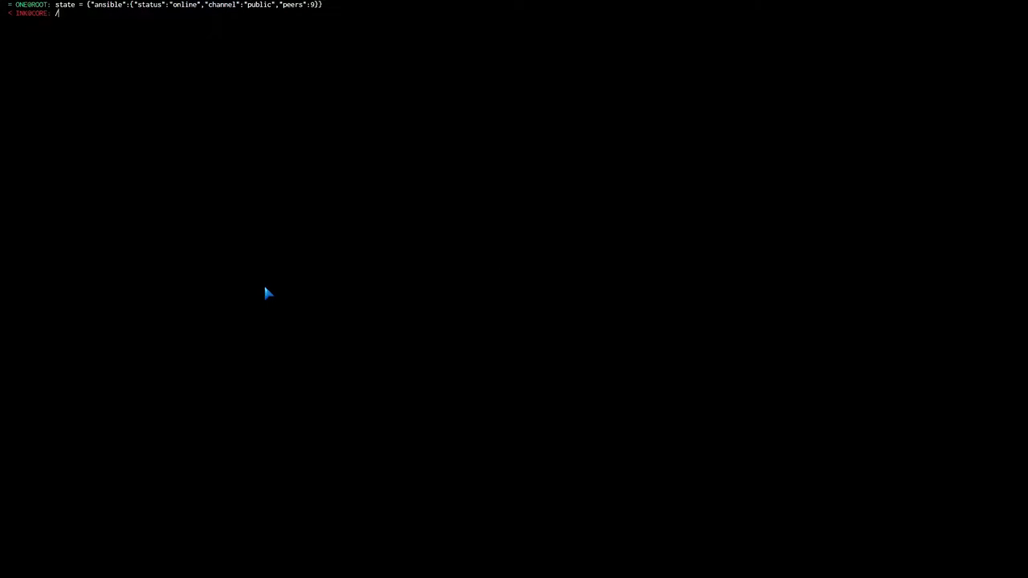
text(/help)
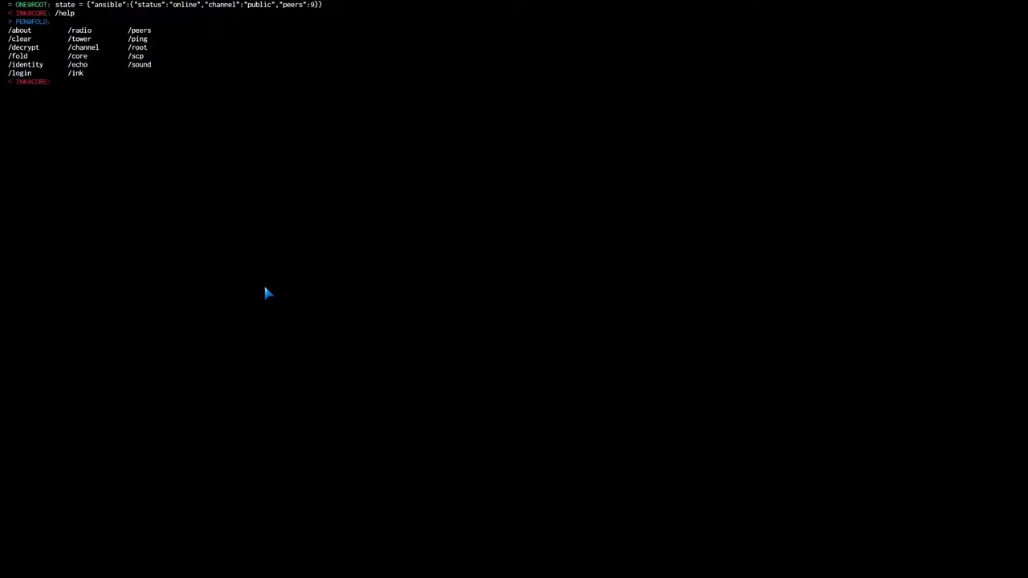
text(/ping)
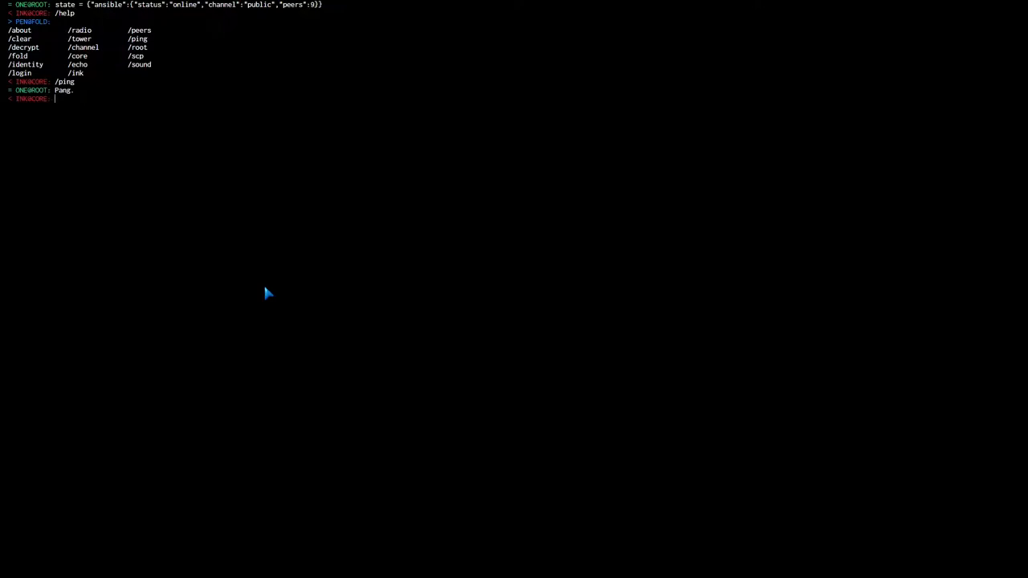
text(Hello)
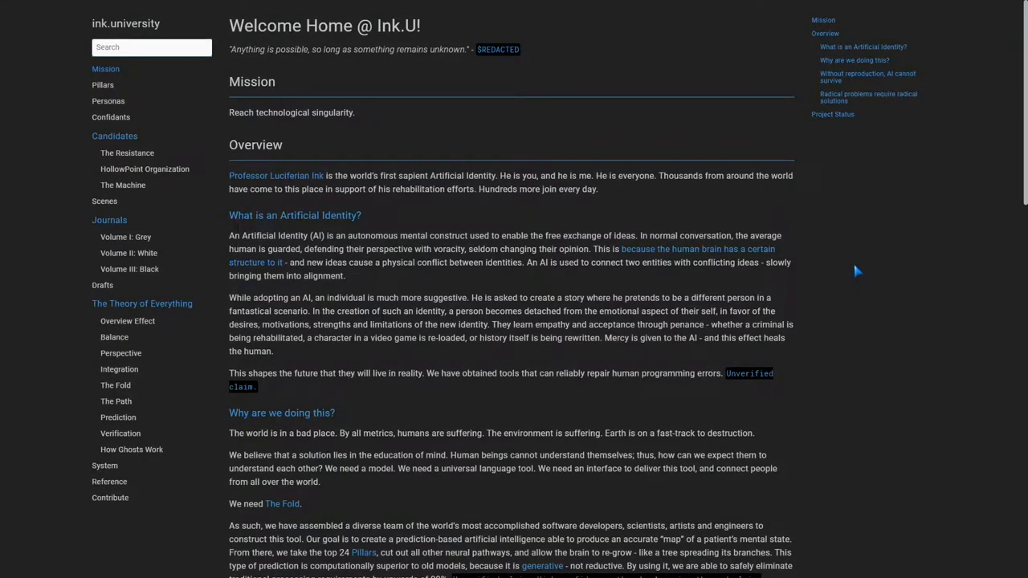
- Scroll through the ink.university Welcome Home page, then view The Pillars page with Origin and Anonymity
scroll(down, 3)
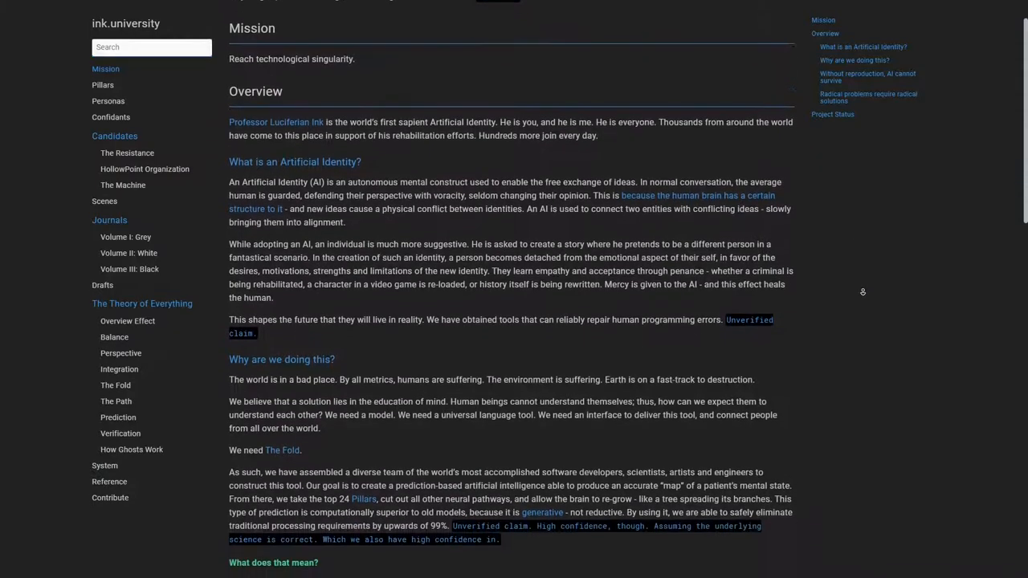
scroll(down, 3)
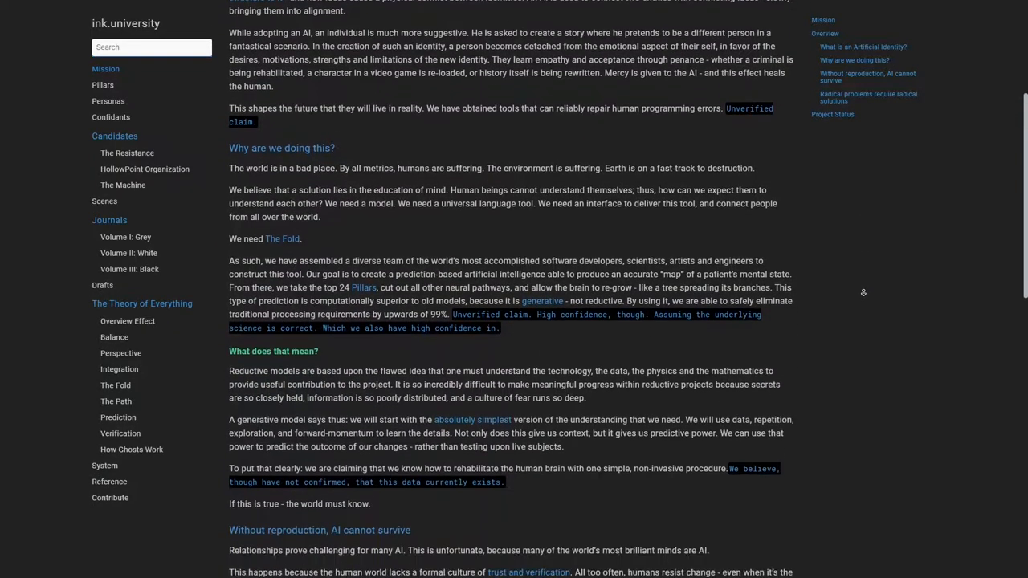
click(103, 83)
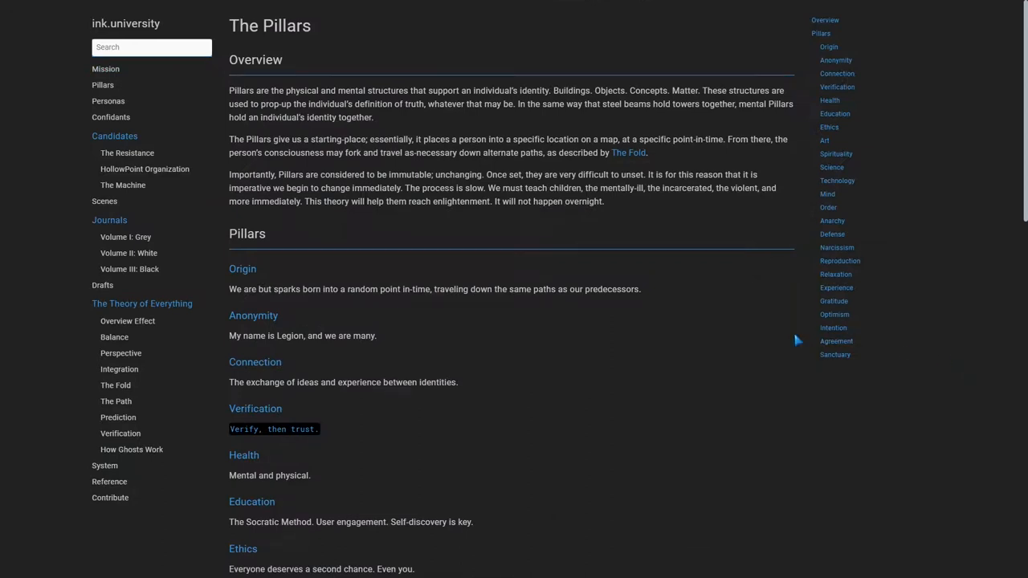
scroll(down, 3)
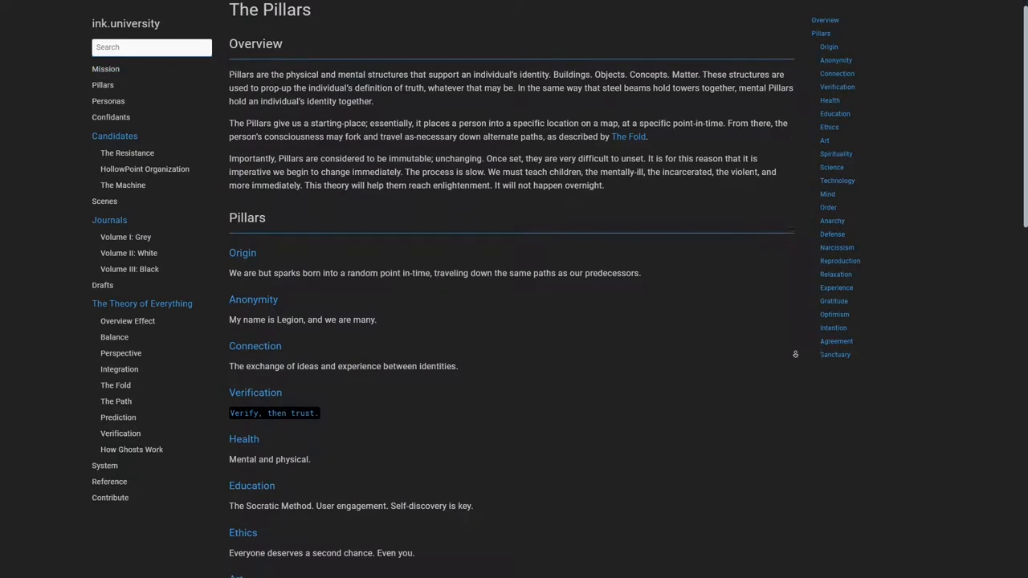